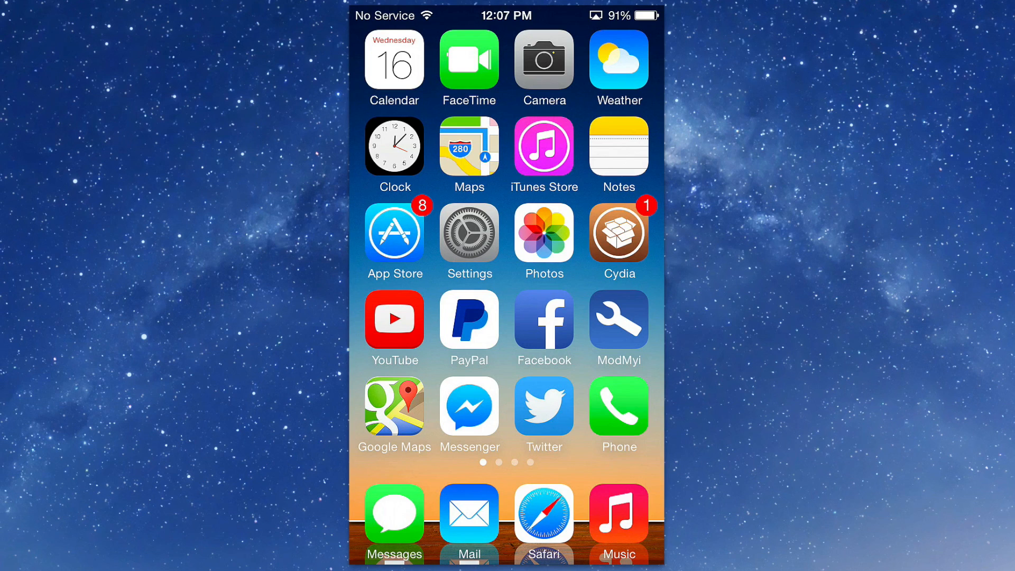
mouse_move(831, 91)
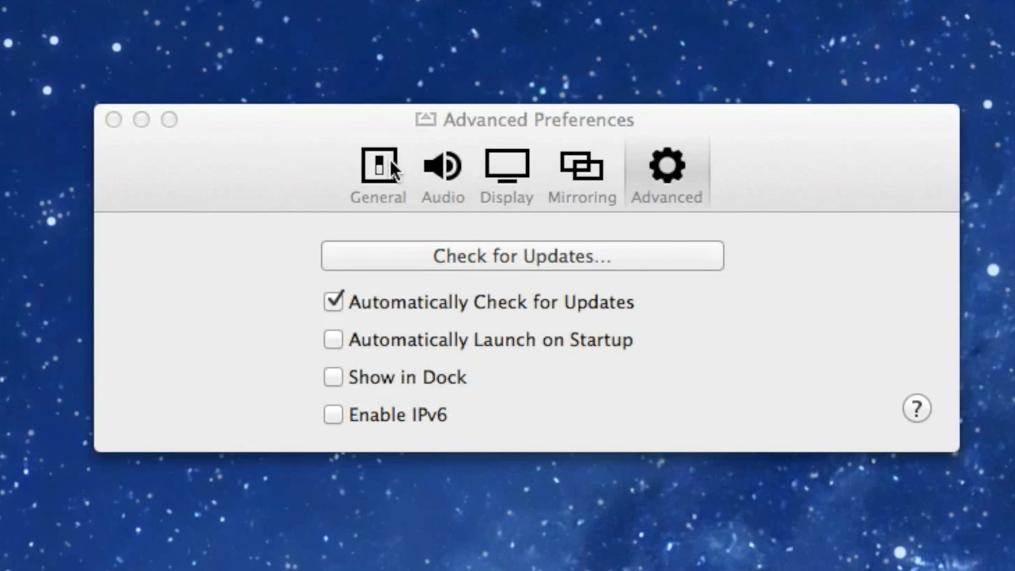
- Show AirServer's General preferences with computer name, password and Wi-Fi network
click(378, 173)
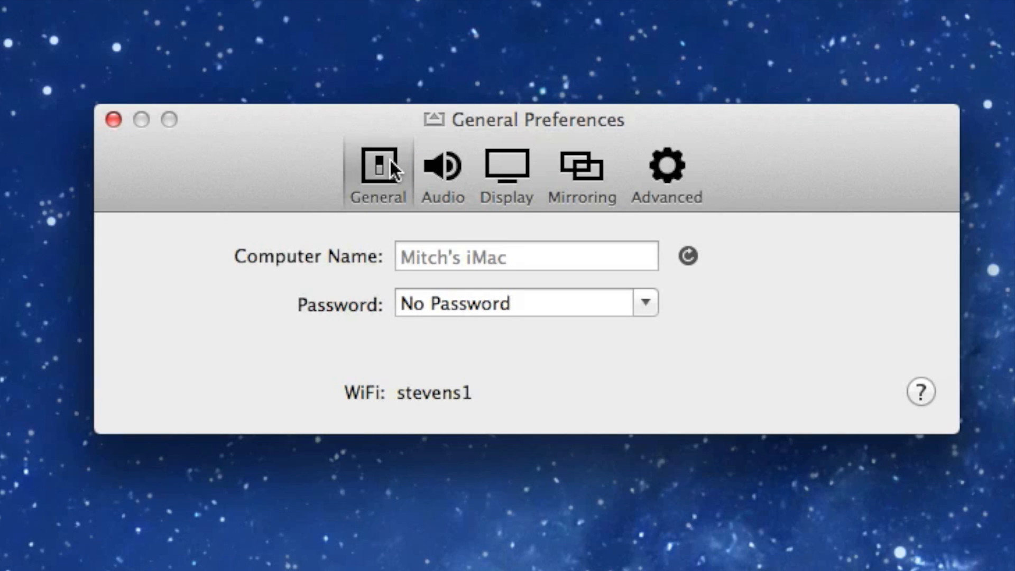
mouse_move(395, 201)
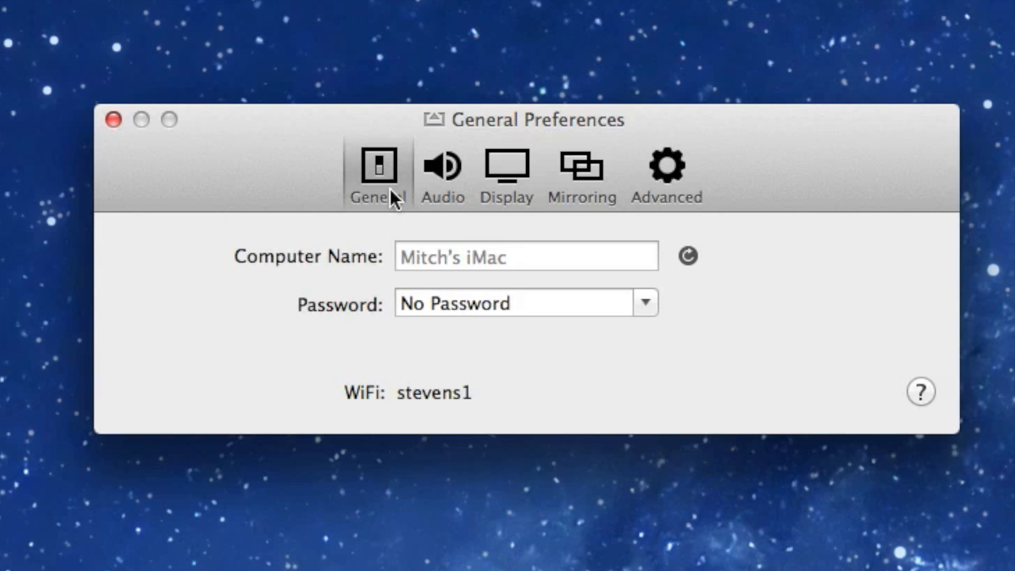
mouse_move(591, 288)
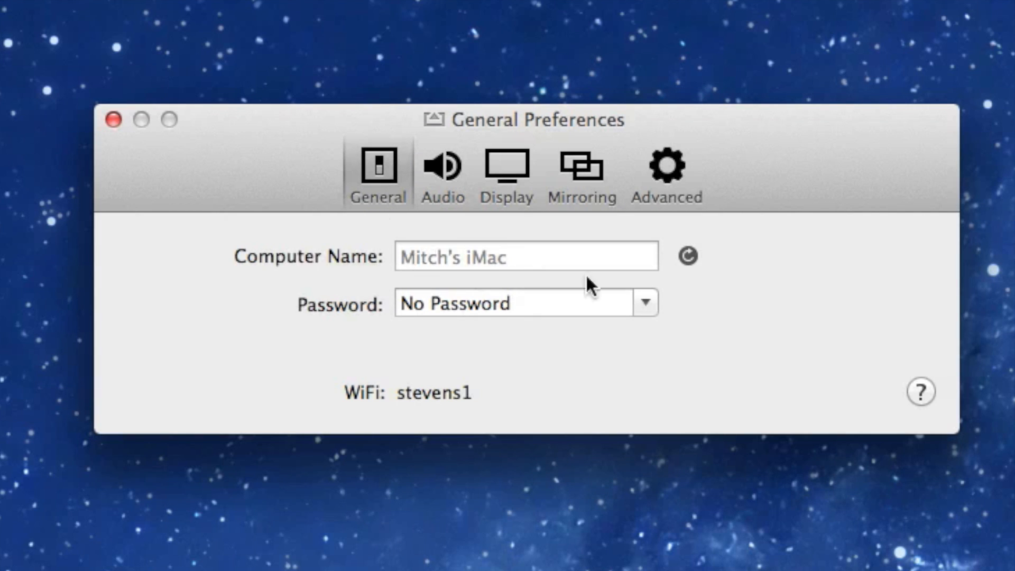
mouse_move(693, 340)
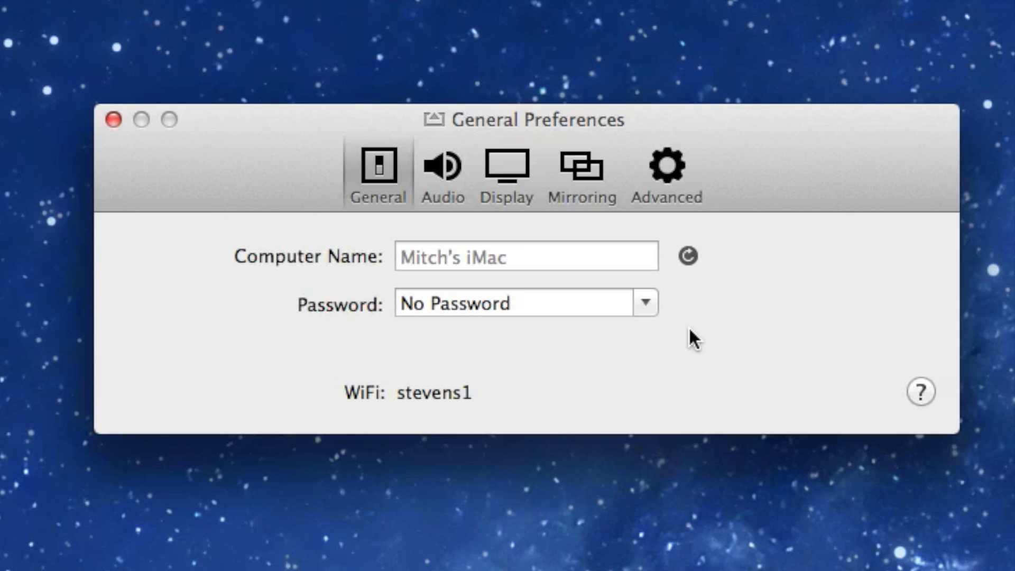
- Review the Audio output devices, then the Display outputs listing iMac and DELL monitors
click(442, 173)
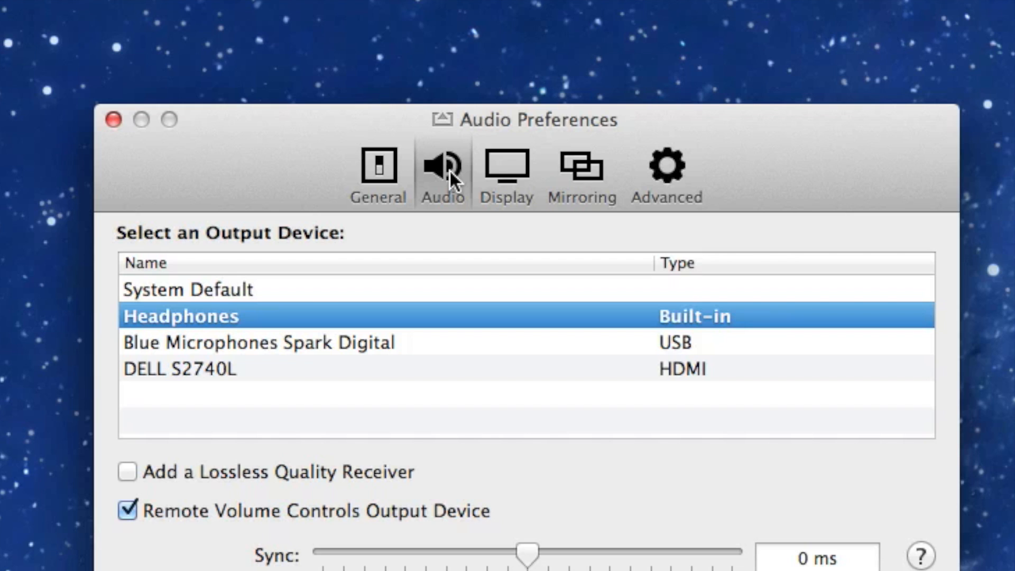
mouse_move(502, 180)
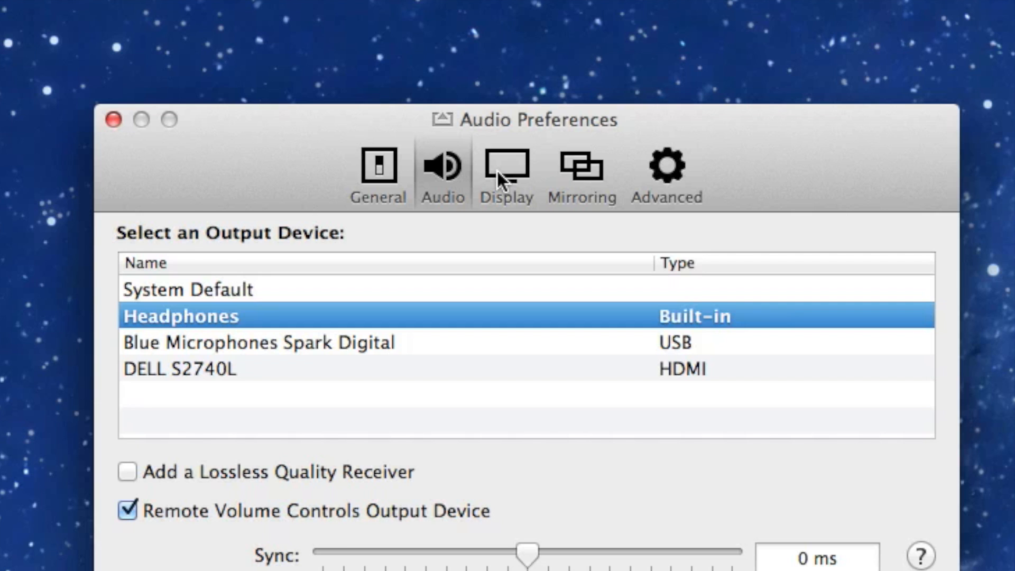
click(507, 171)
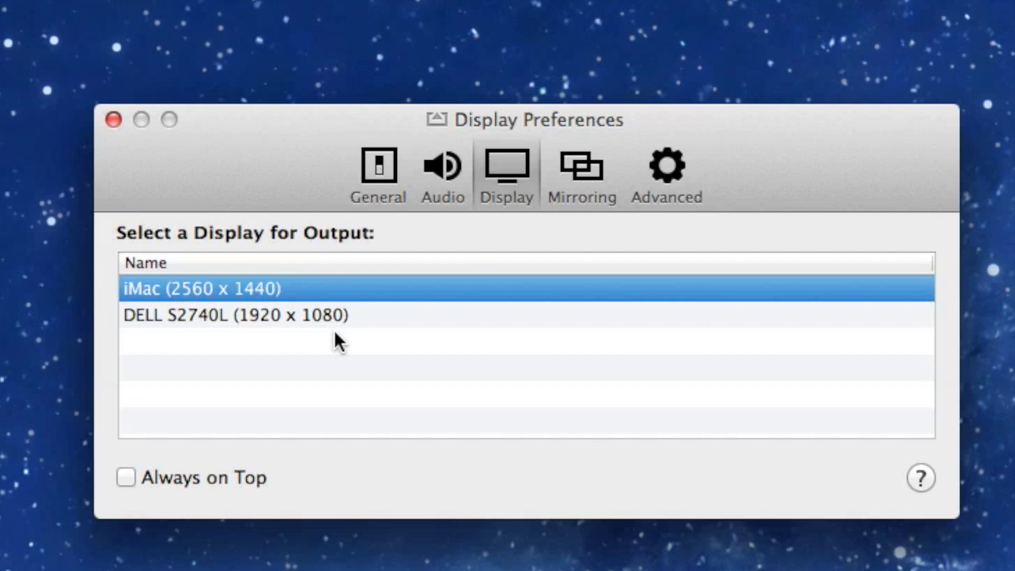
- Show the Mirroring preferences, keeping resolution at iPhone 5 / 5s / iPod touch 5 (1:1 pixel)
click(580, 173)
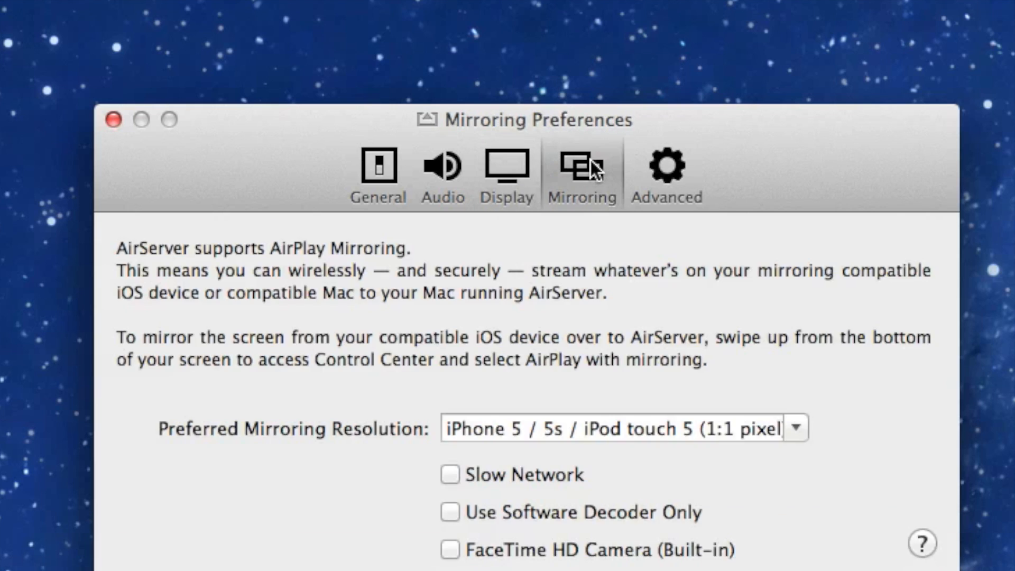
mouse_move(162, 471)
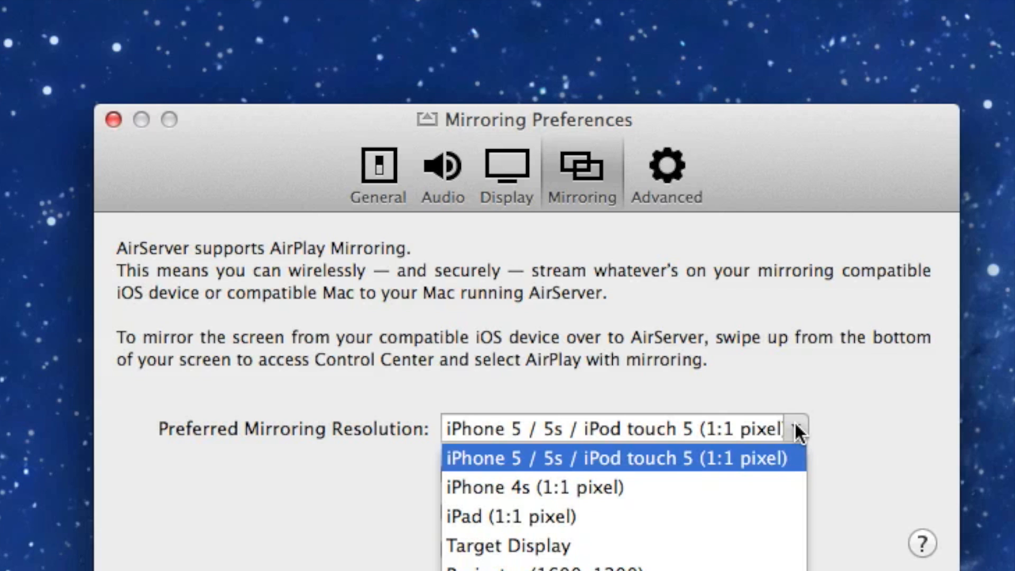
mouse_move(725, 222)
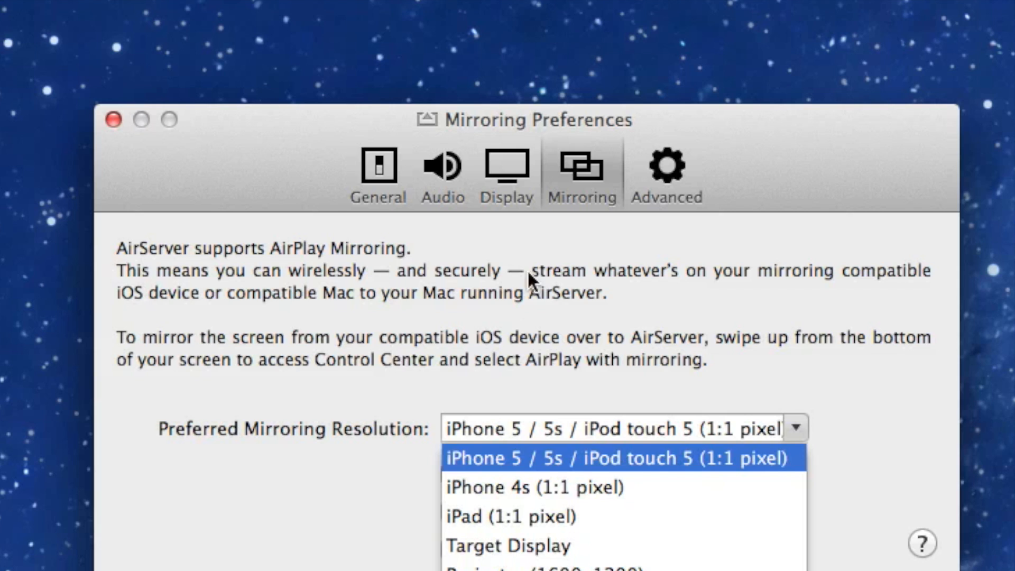
mouse_move(640, 165)
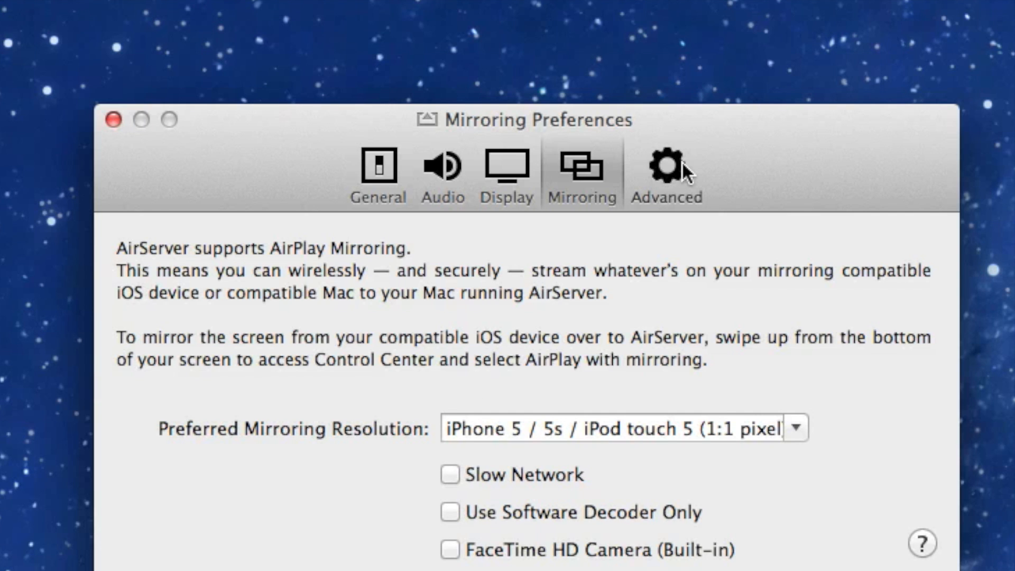
- Review the Advanced update and startup options, then close the preferences window
click(666, 172)
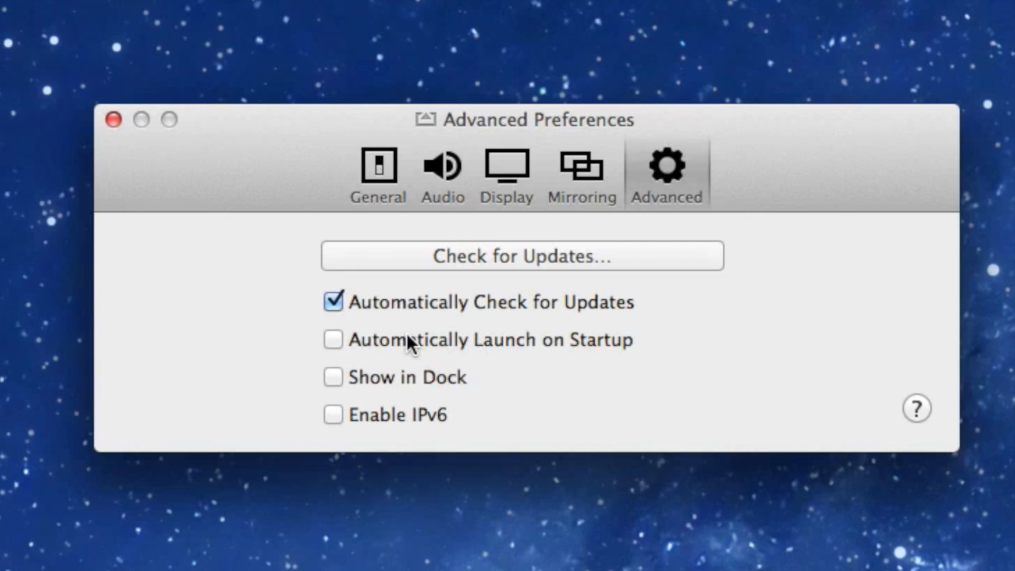
mouse_move(649, 371)
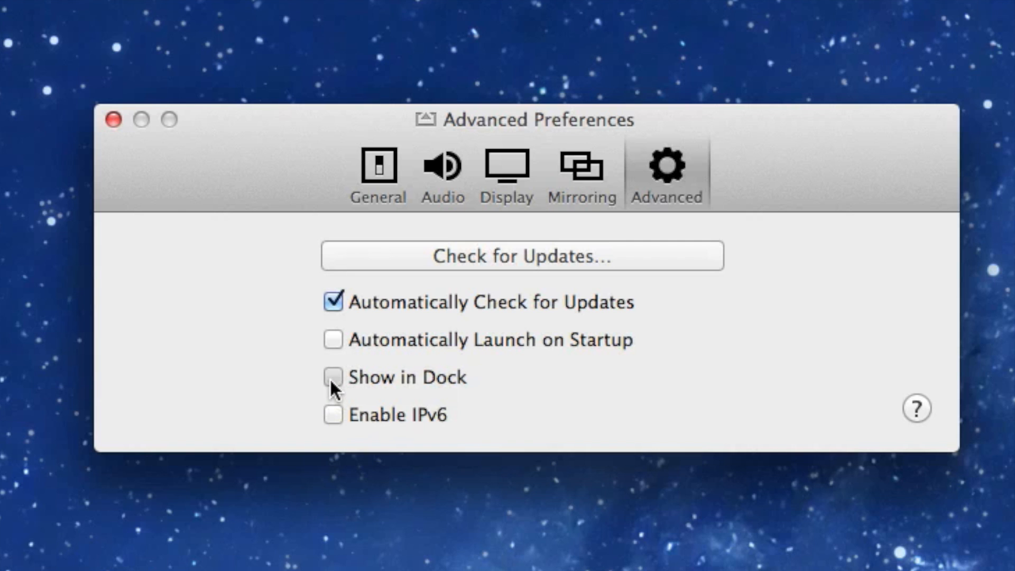
click(333, 377)
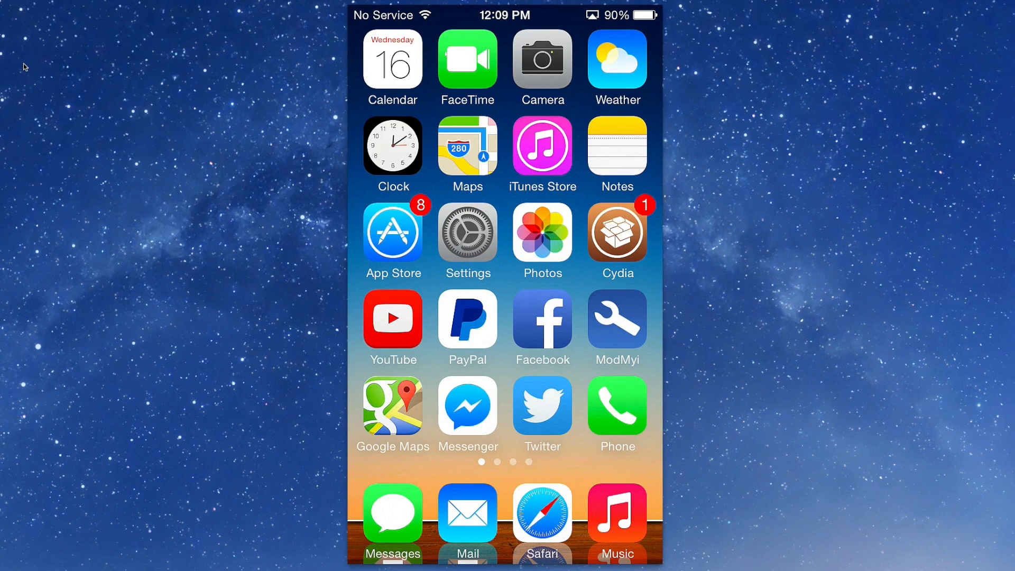
- Swipe through the mirrored iPhone's home screen pages, ending back on the first page
scroll(left, 3)
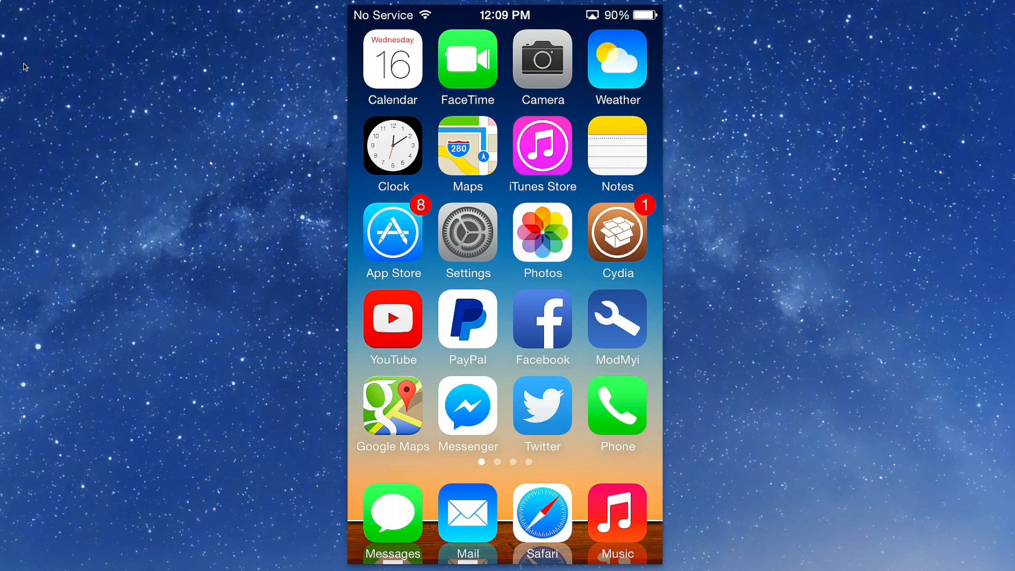
scroll(left, 3)
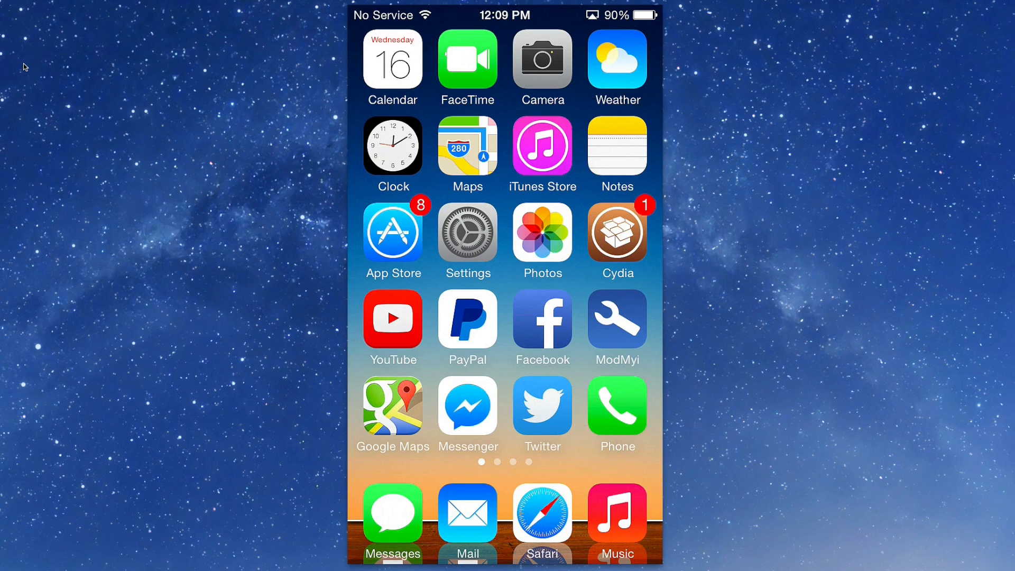
scroll(left, 3)
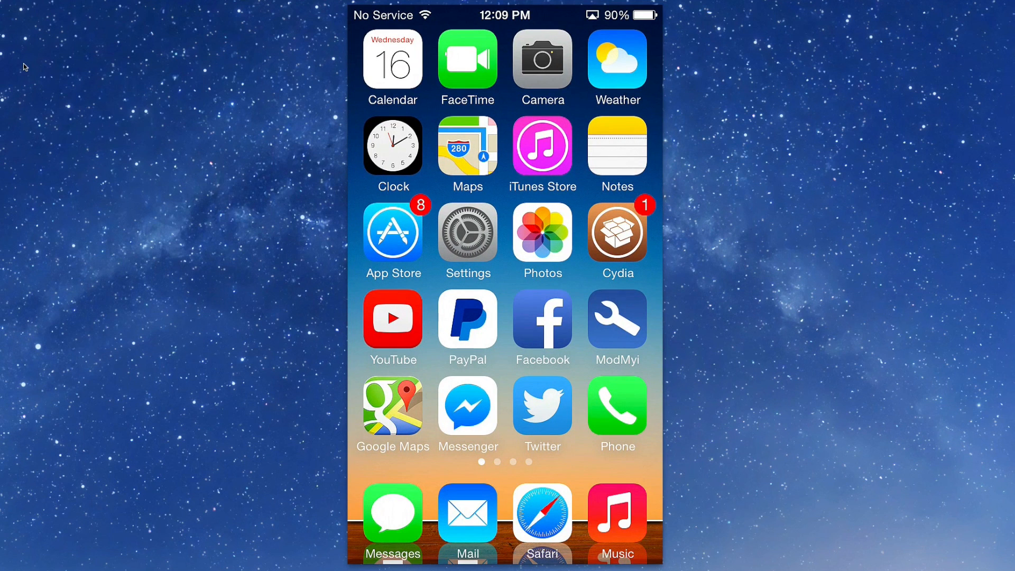
scroll(left, 3)
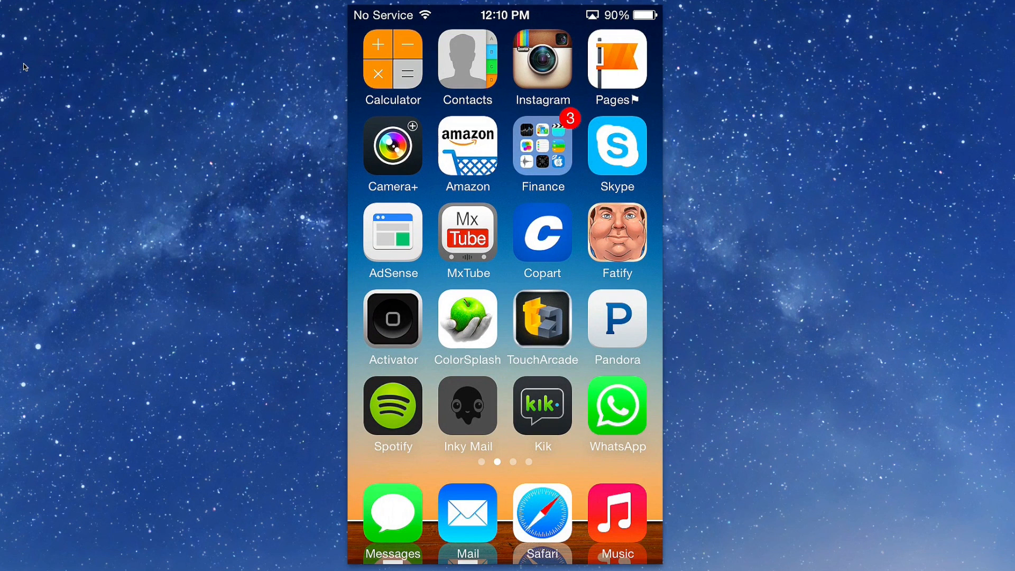
scroll(left, 3)
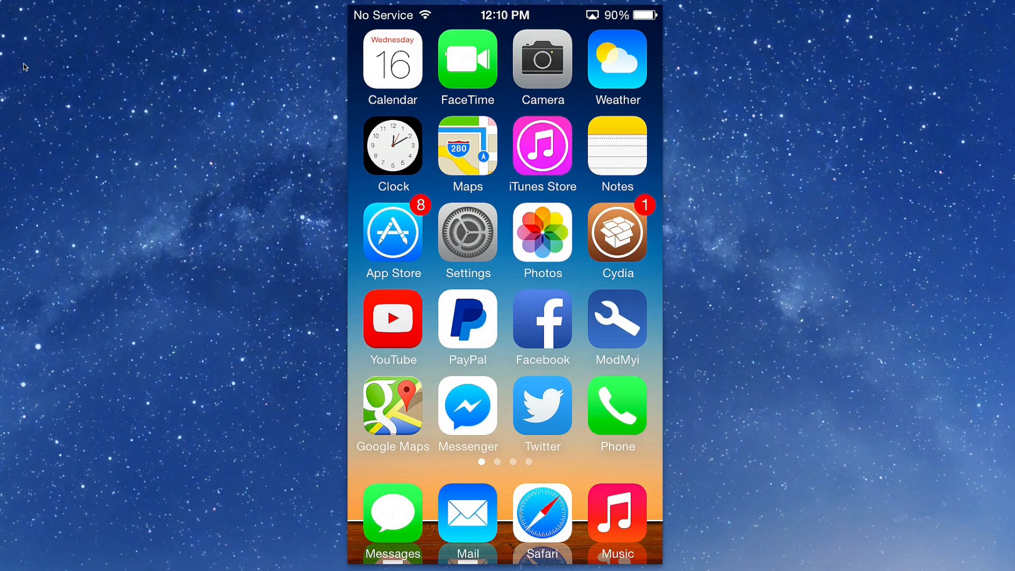
scroll(left, 3)
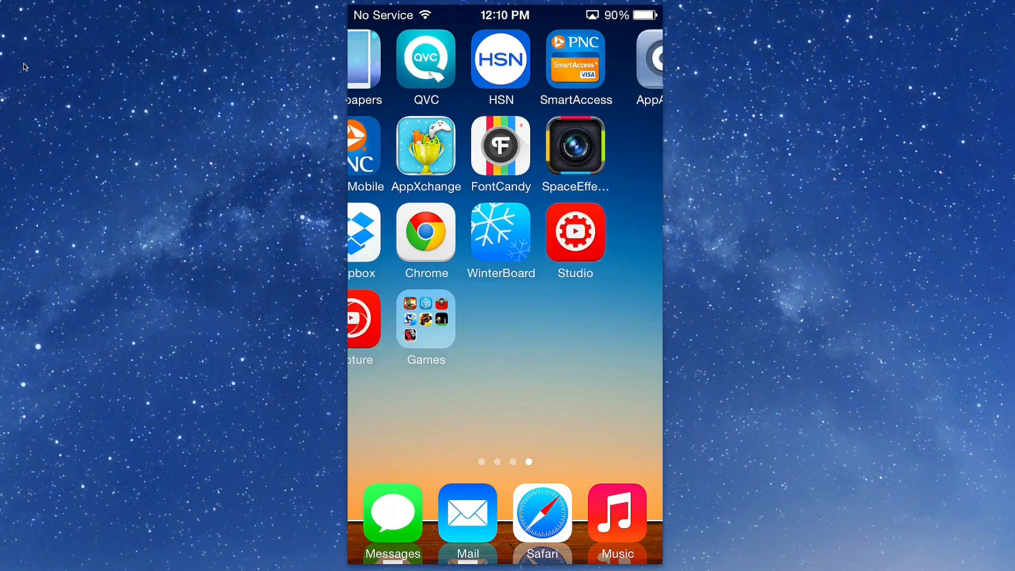
scroll(left, 3)
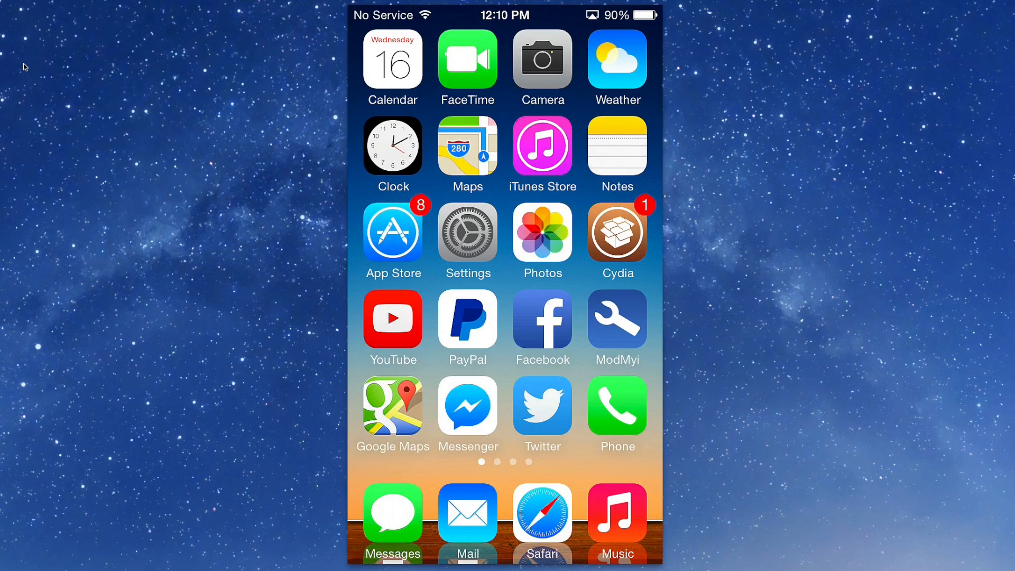
scroll(left, 3)
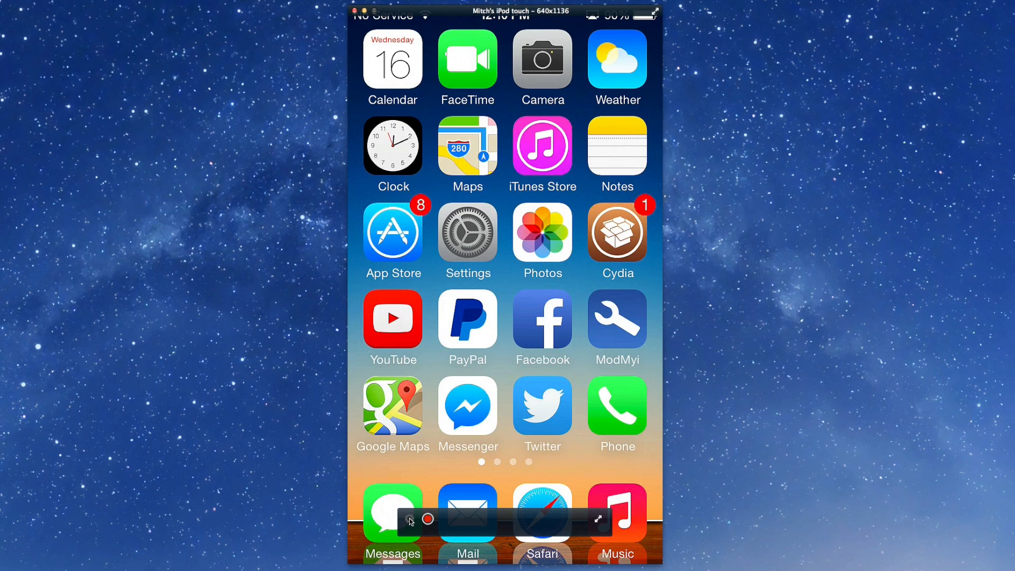
- Set Post Processing sharpen to 0.17 and bring brightness back near zero
click(410, 521)
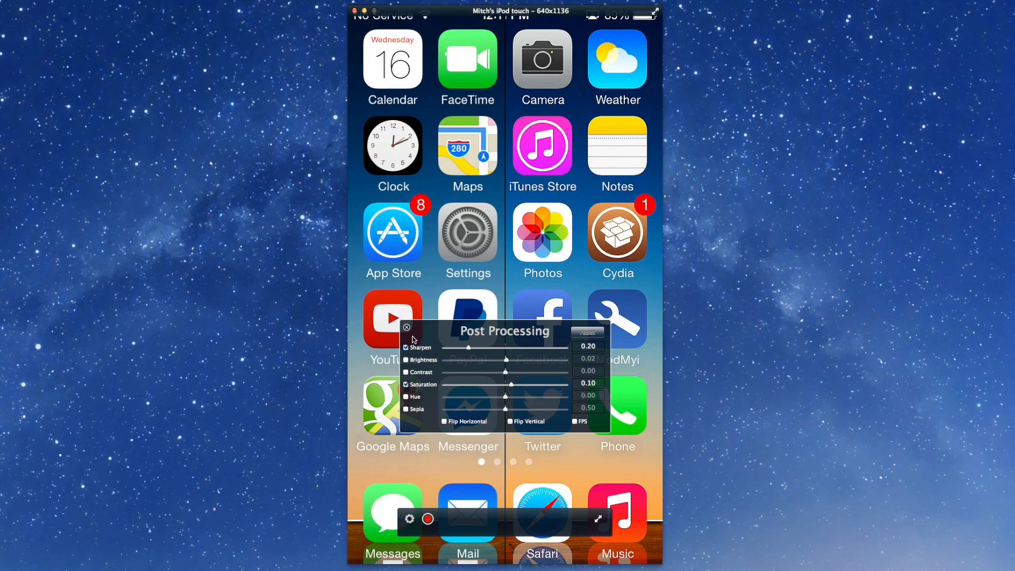
mouse_move(470, 351)
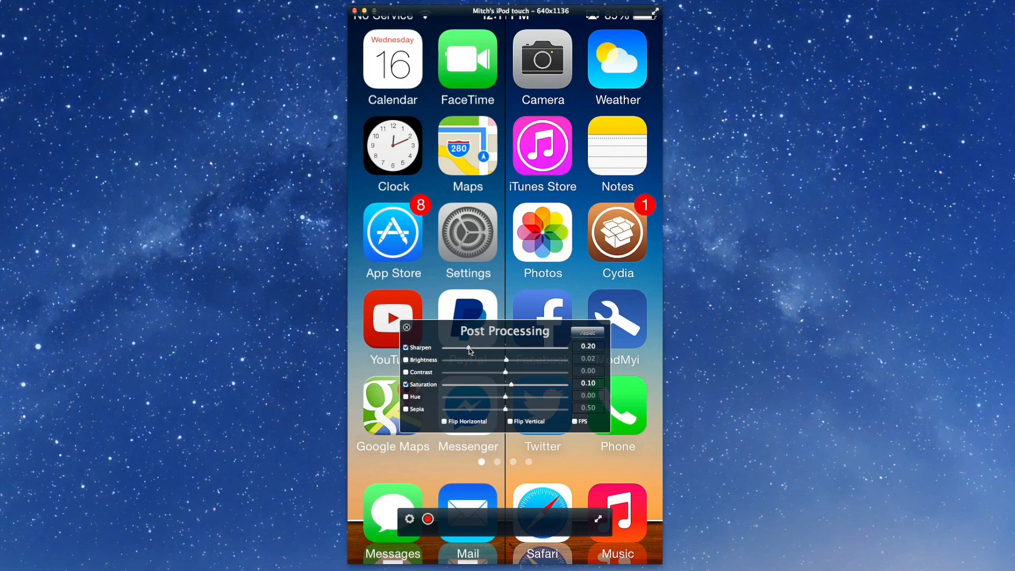
drag(469, 348, 471, 348)
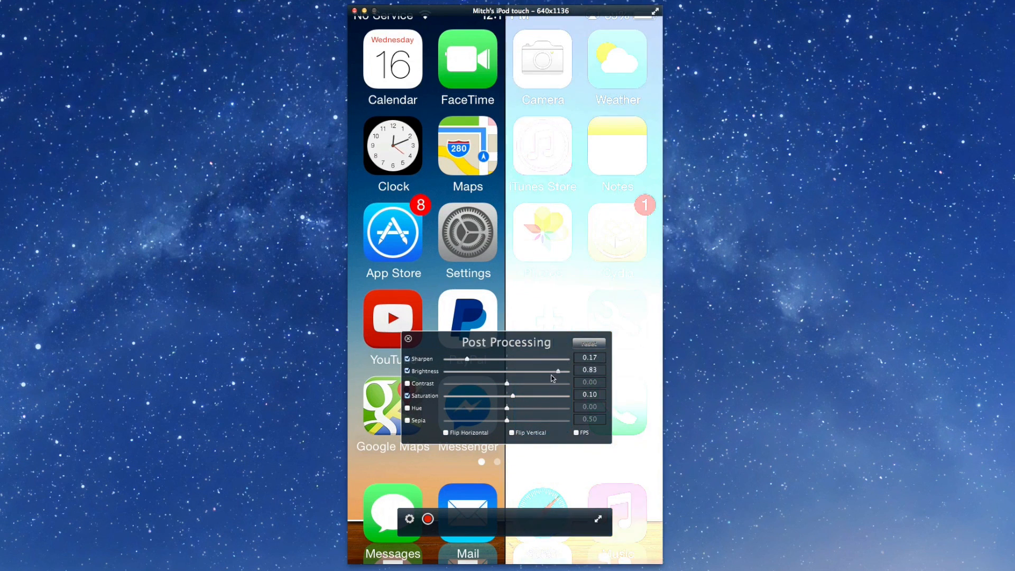
drag(559, 370, 504, 370)
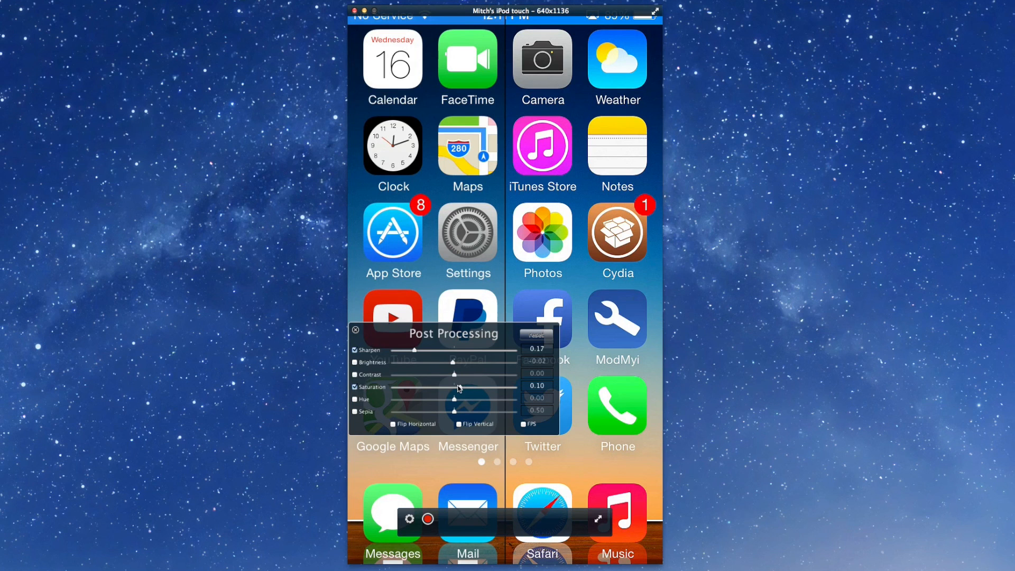
- Drag the Saturation slider down to about -0.83 for a near grayscale image
drag(455, 386, 414, 387)
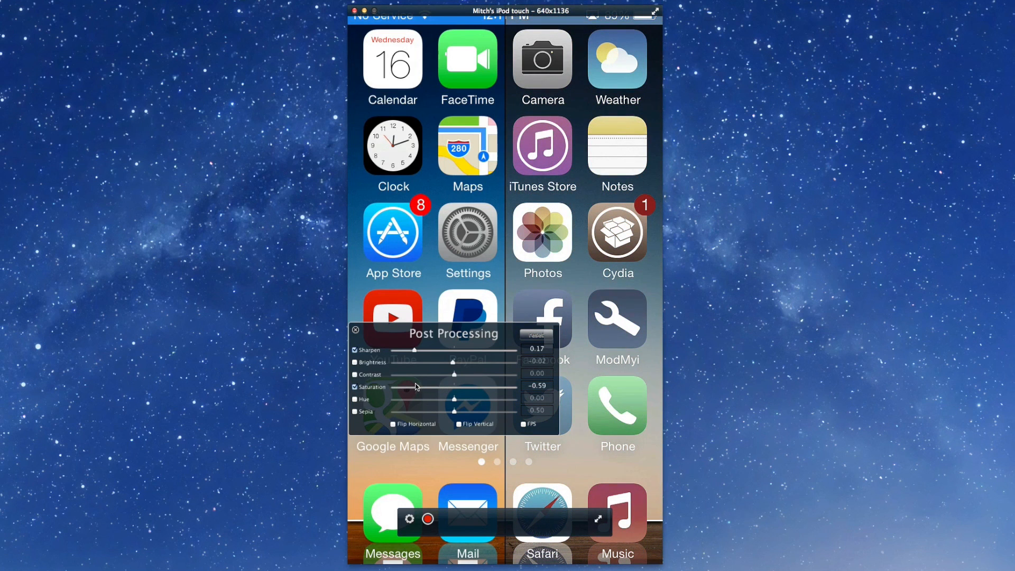
drag(415, 387, 403, 386)
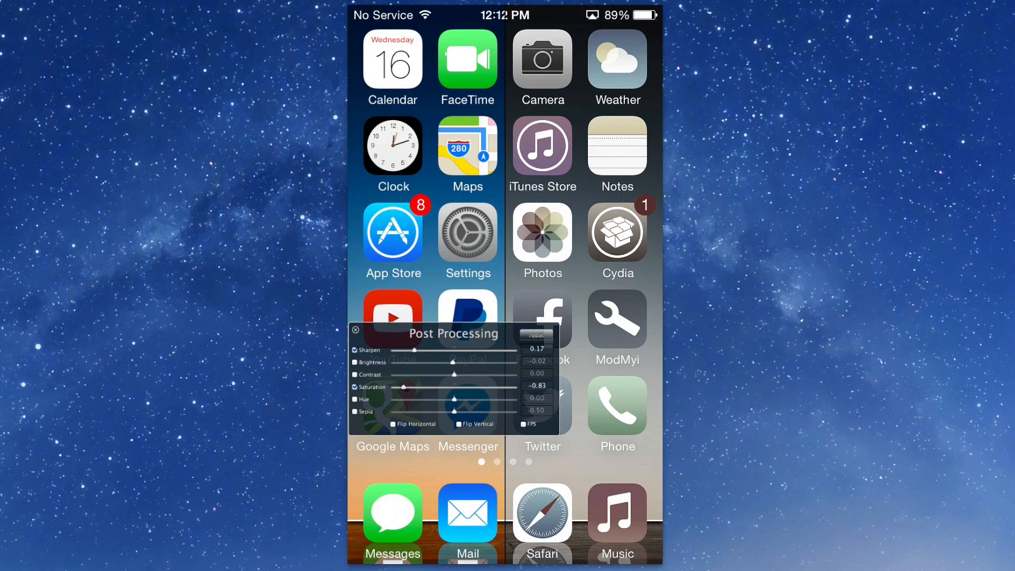
mouse_move(479, 266)
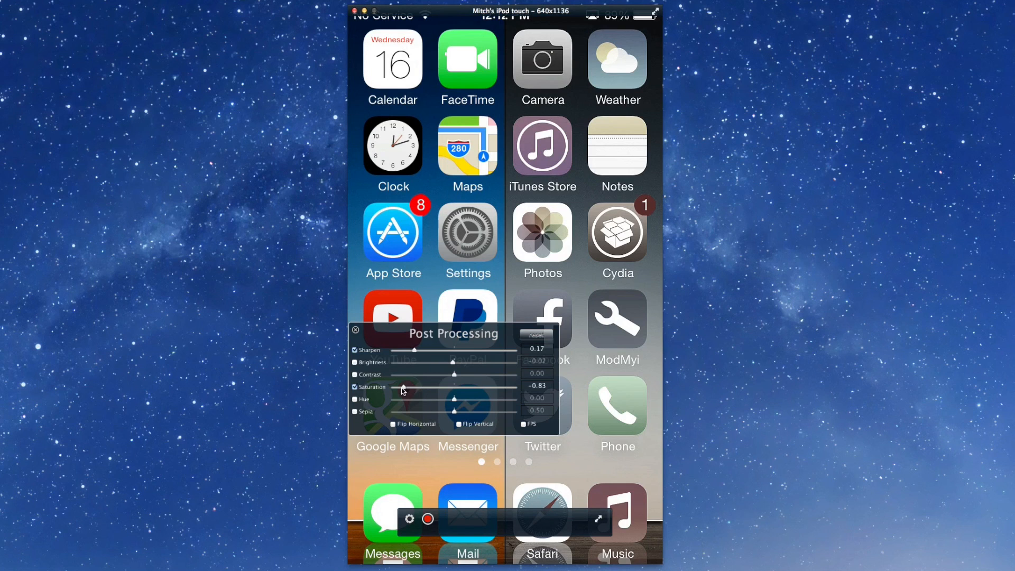
drag(401, 387, 392, 386)
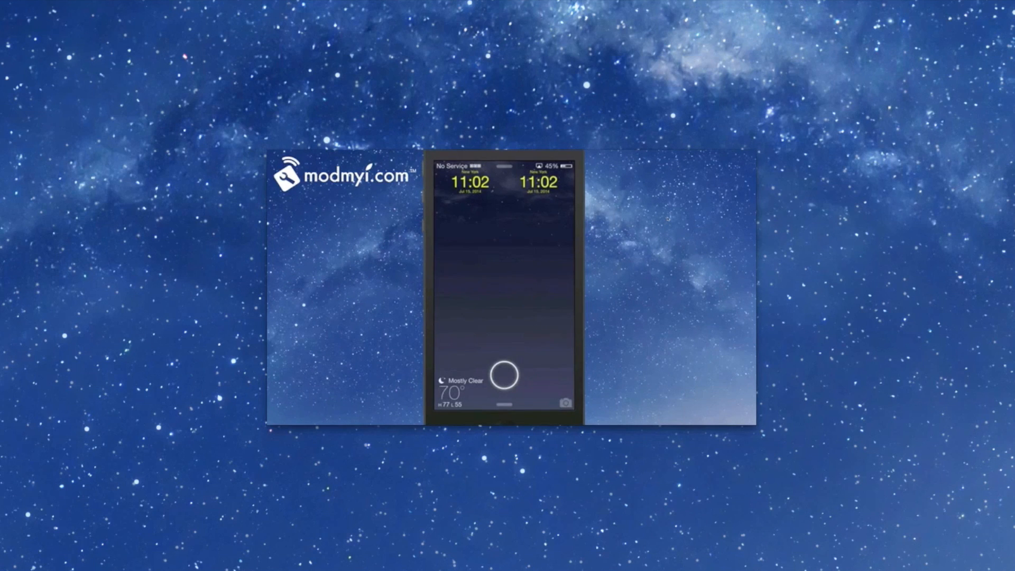
- Play and pause the videoplayback clip, then page the iPhone home screen
click(514, 375)
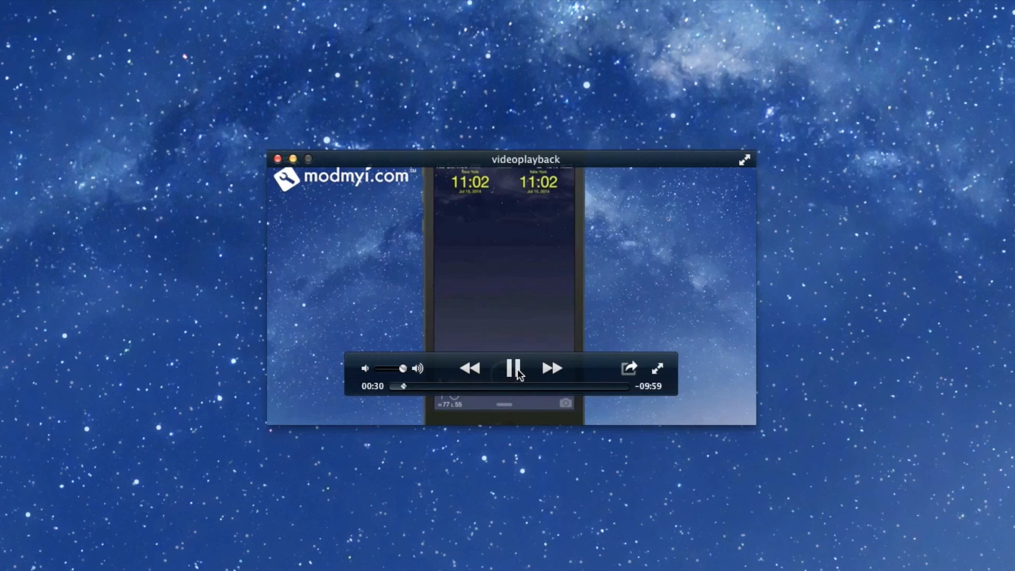
click(515, 367)
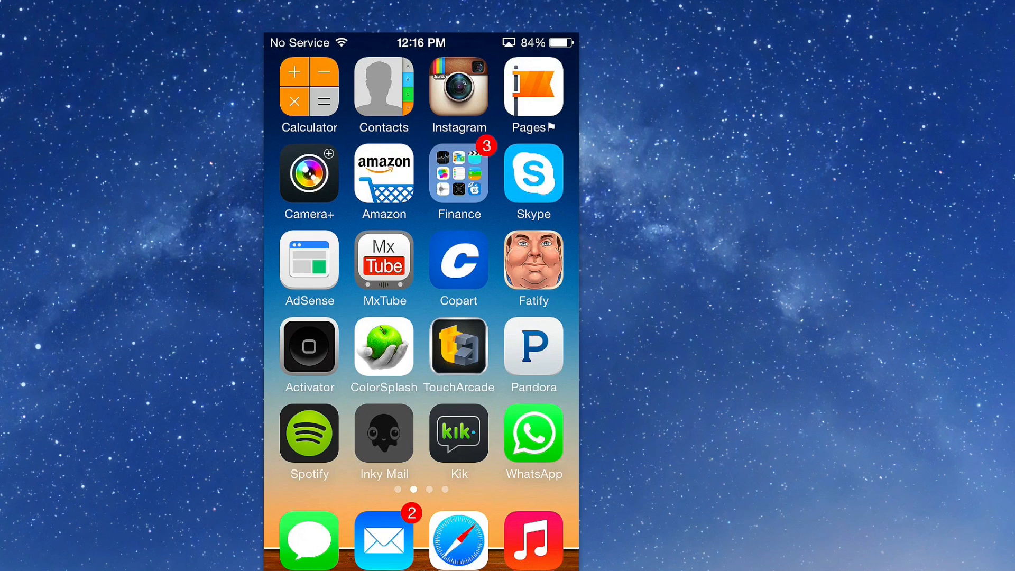
scroll(left, 3)
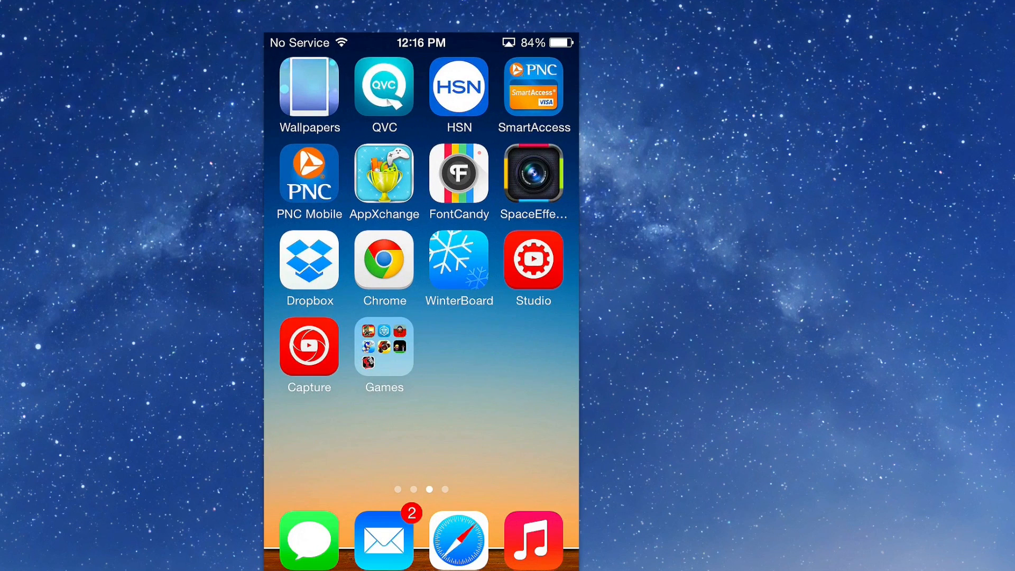